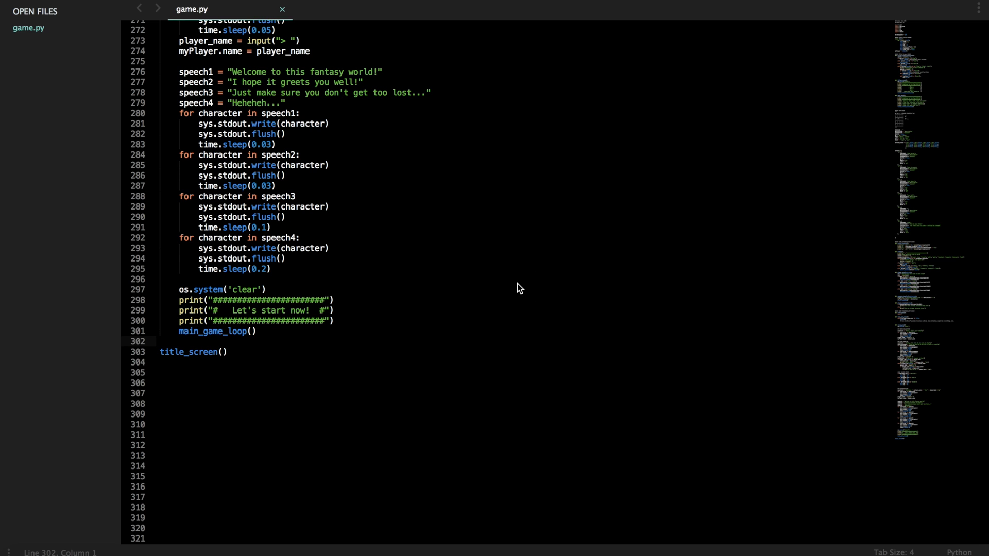
{"action": "mouse_move", "coordinate": [519, 316]}
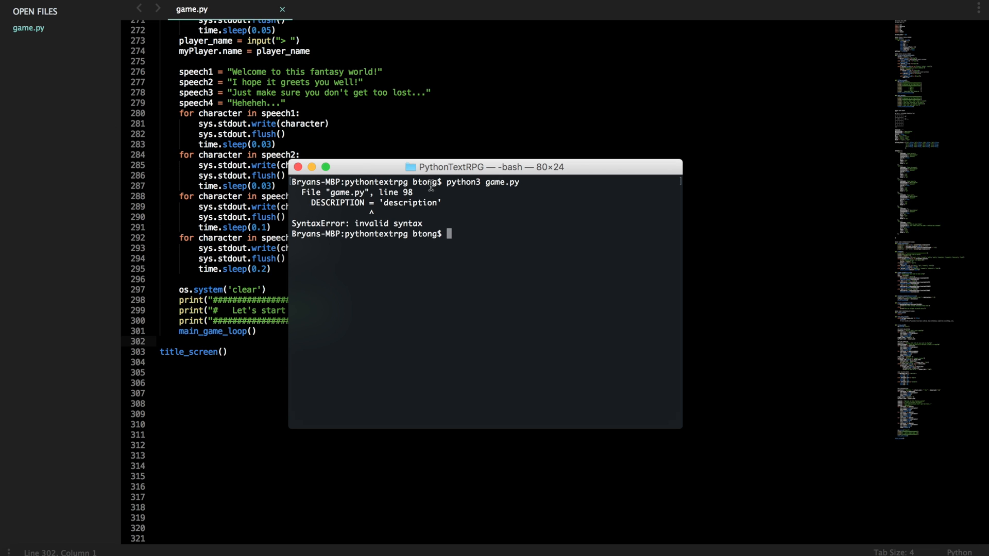
Run game.py in Terminal and read the SyntaxError reported at line 98.
{"action": "double_click", "coordinate": [371, 202]}
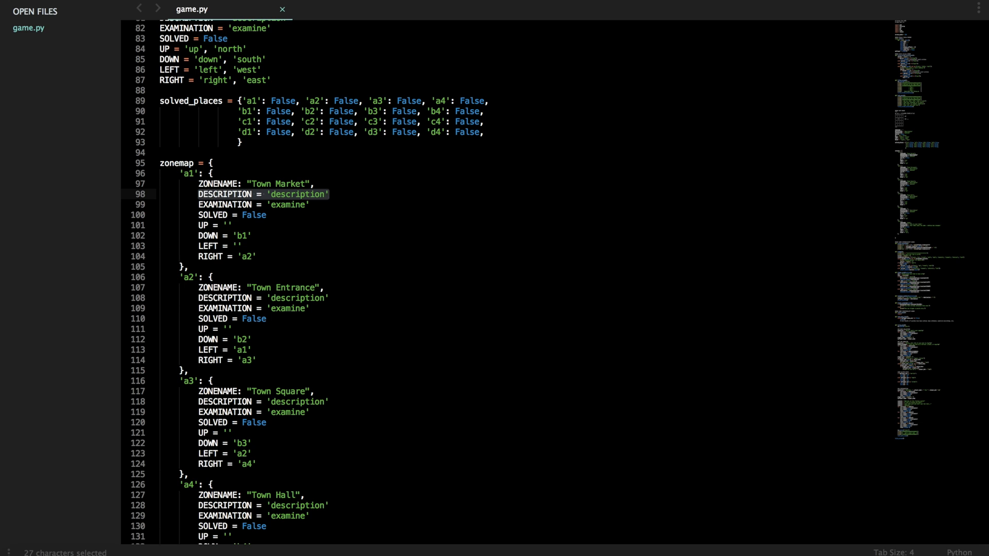
Append commas to the DESCRIPTION line 98 and the other zonemap entry lines.
{"action": "left_click", "coordinate": [345, 183]}
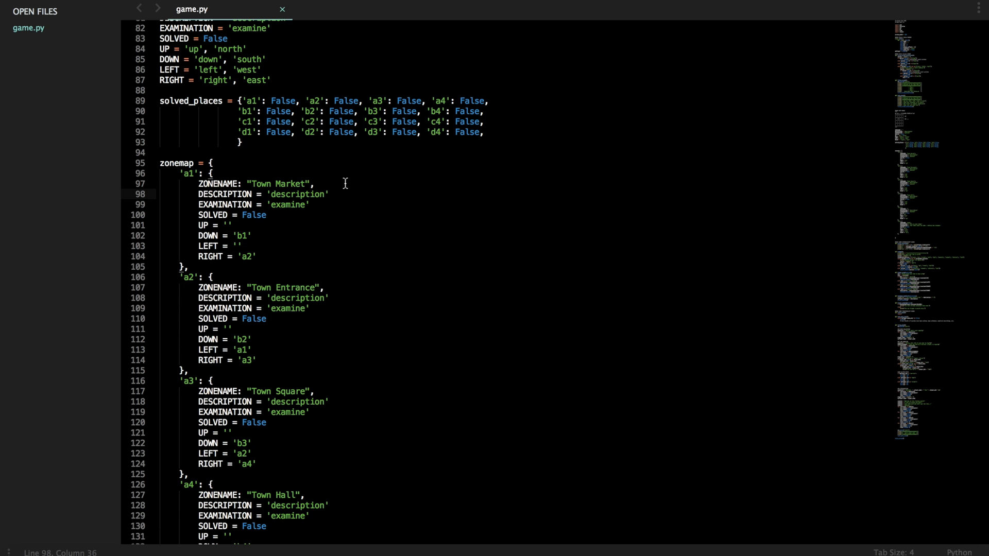
{"action": "mouse_move", "coordinate": [345, 183]}
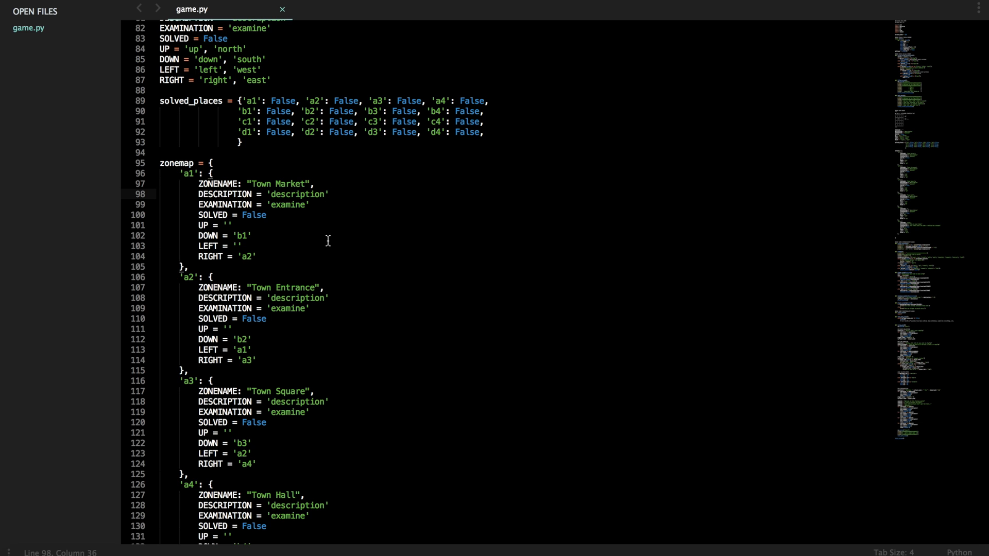
{"action": "type", "text": ","}
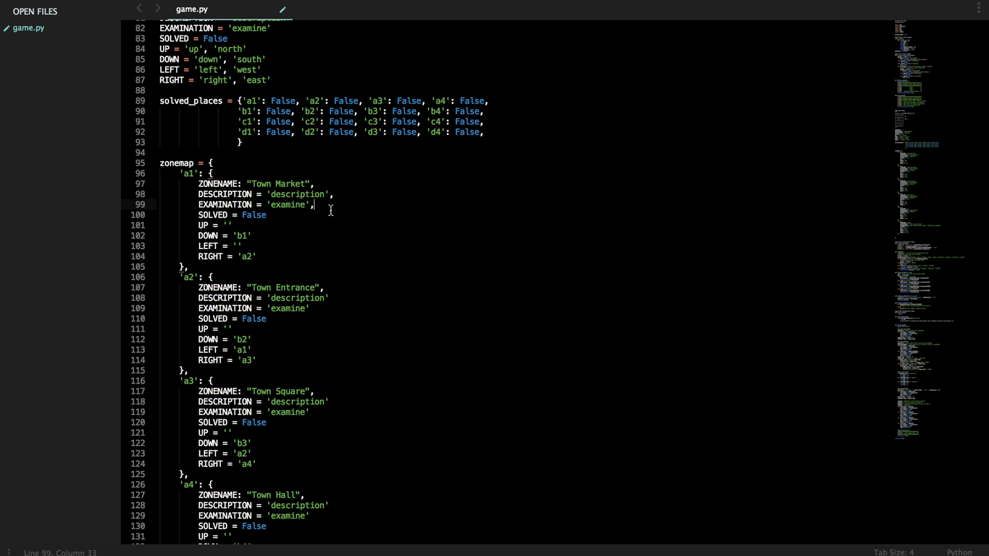
{"action": "type", "text": ","}
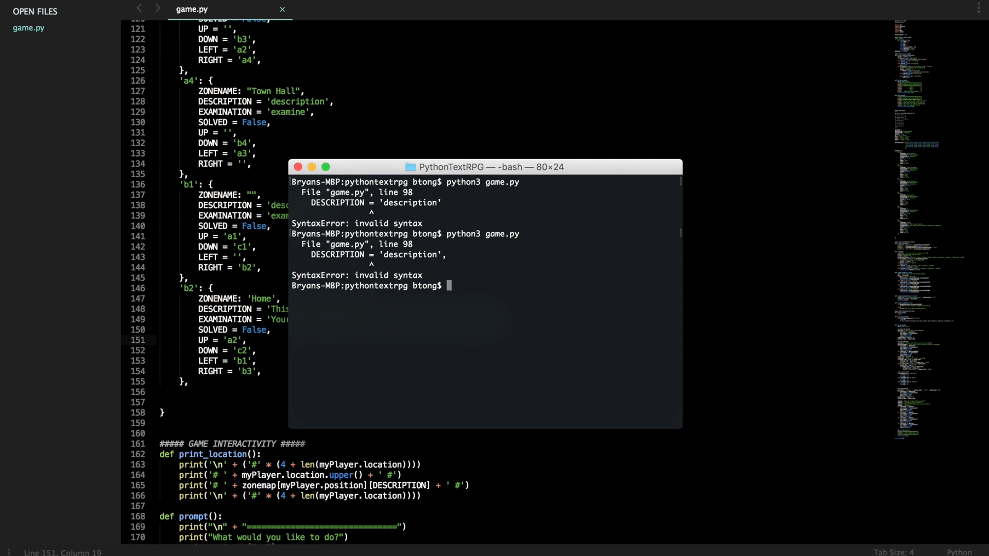
{"action": "mouse_move", "coordinate": [252, 230]}
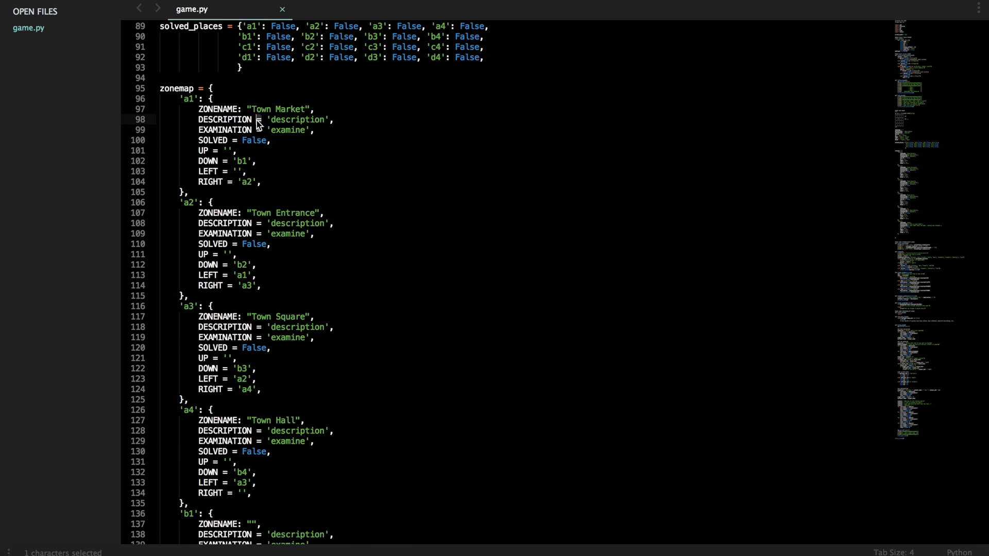
{"action": "mouse_move", "coordinate": [361, 246]}
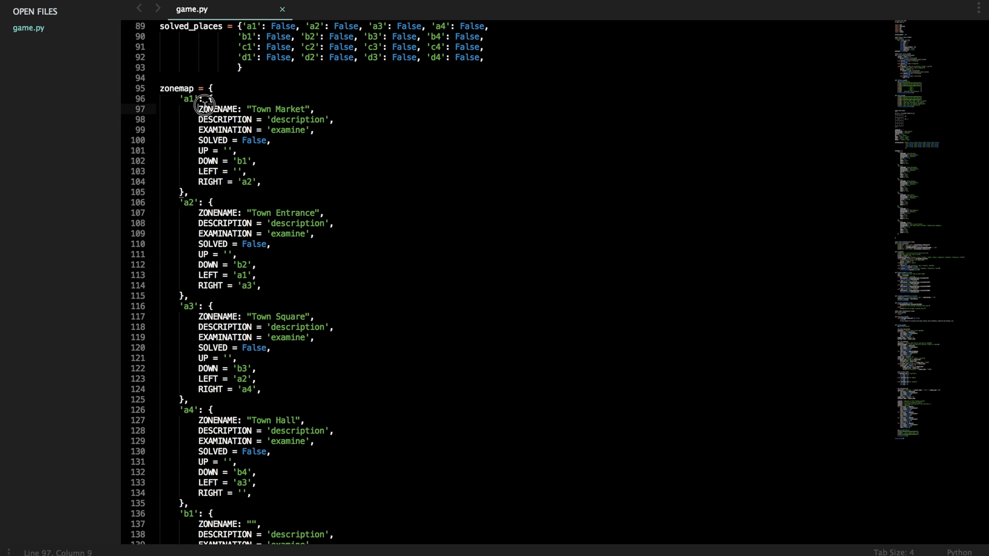
Replace the ' = ' separators in the zonemap entries with ': ' using multi-select.
{"action": "double_click", "coordinate": [220, 108]}
{"action": "type", "text": ":"}
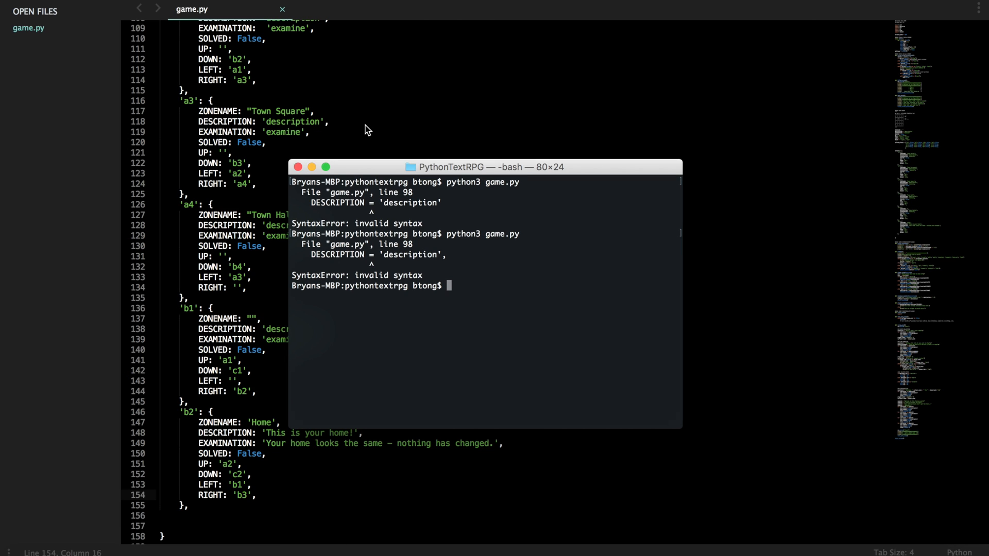
Rerun 'python3 game.py' and select the SyntaxError output for line 268.
{"action": "type", "text": "python3 game.py"}
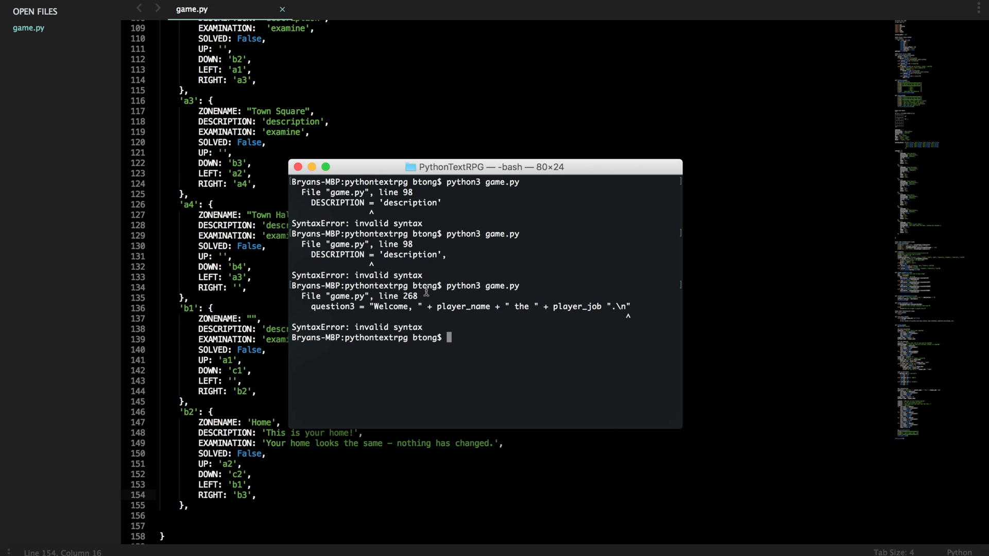
{"action": "left_click_drag", "start_coordinate": [429, 296], "coordinate": [539, 312]}
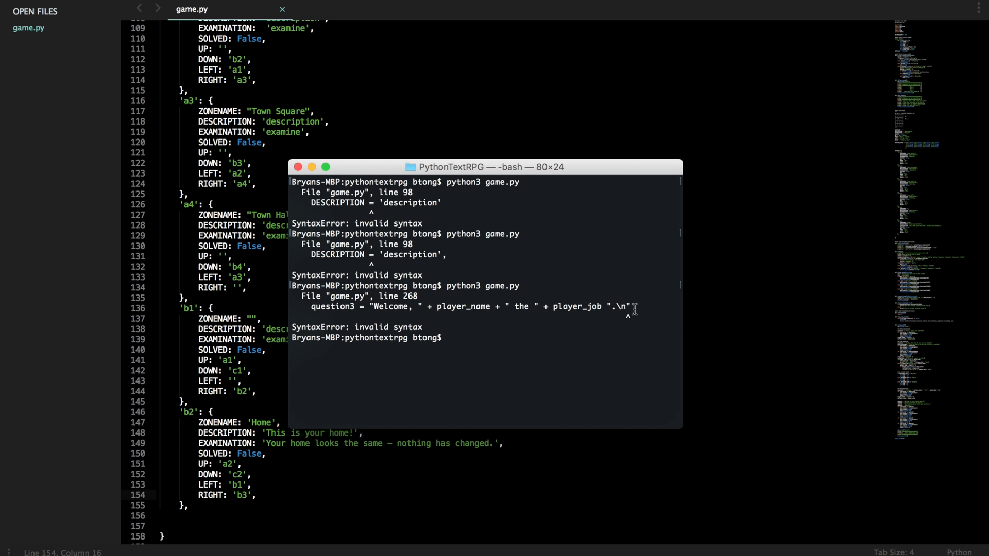
{"action": "mouse_move", "coordinate": [207, 256]}
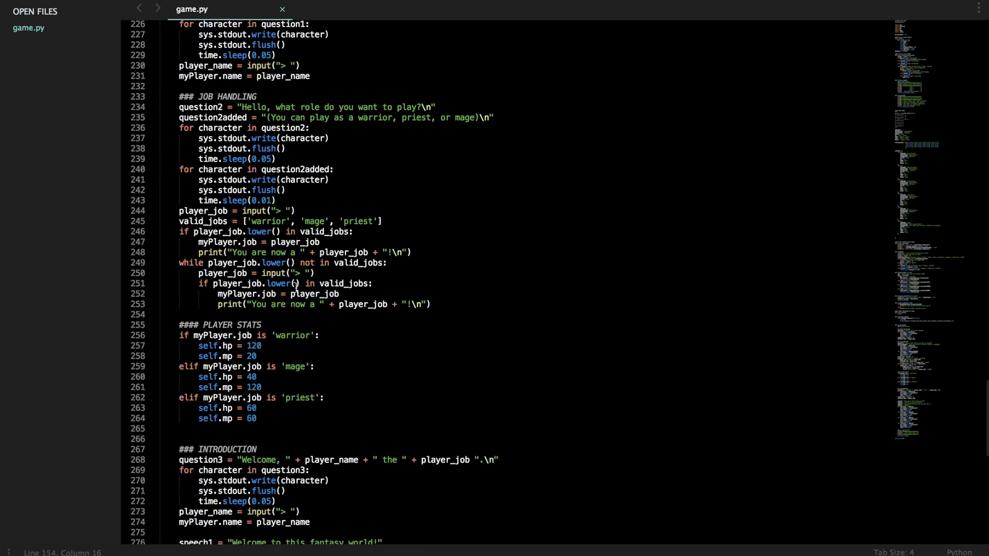
Insert the missing ' + ' before the closing text of the line 268 welcome string.
{"action": "scroll", "scroll_direction": "down", "scroll_amount": 3}
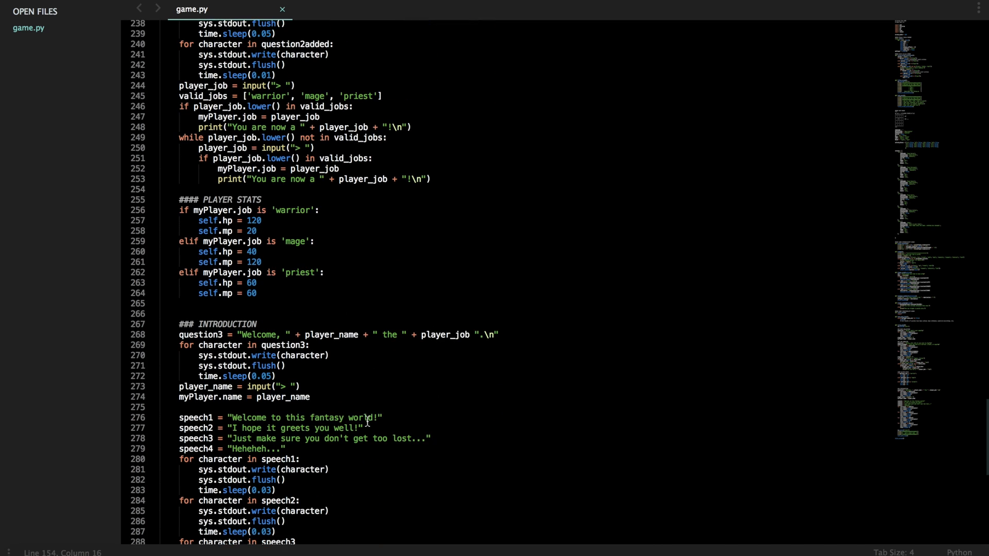
{"action": "mouse_move", "coordinate": [510, 337]}
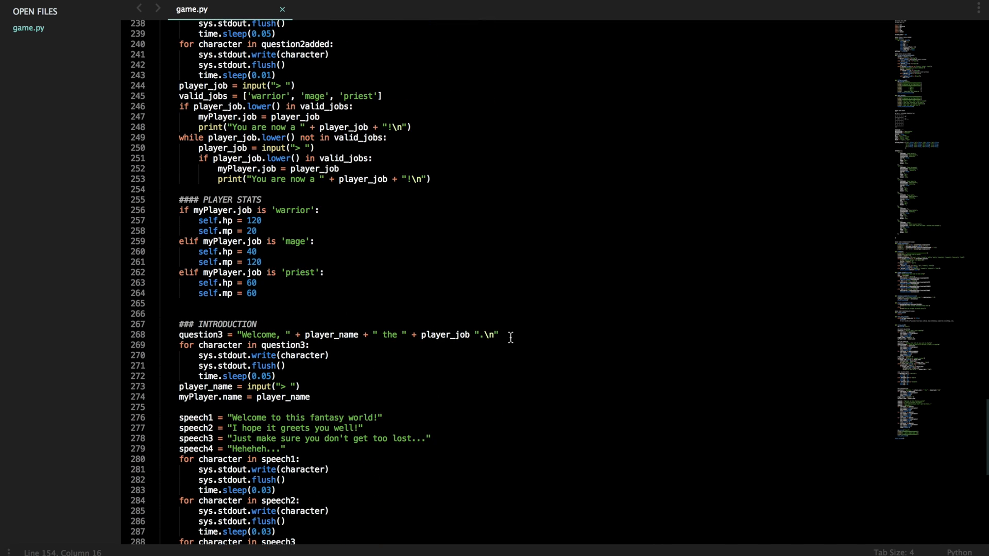
{"action": "left_click", "coordinate": [473, 334]}
{"action": "type", "text": "+ "}
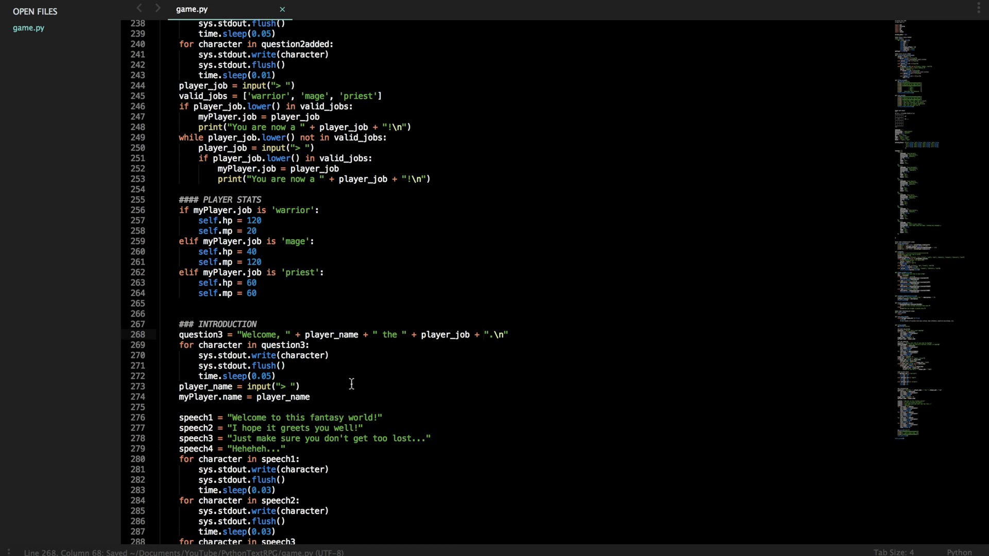
{"action": "scroll", "scroll_direction": "down", "scroll_amount": 3}
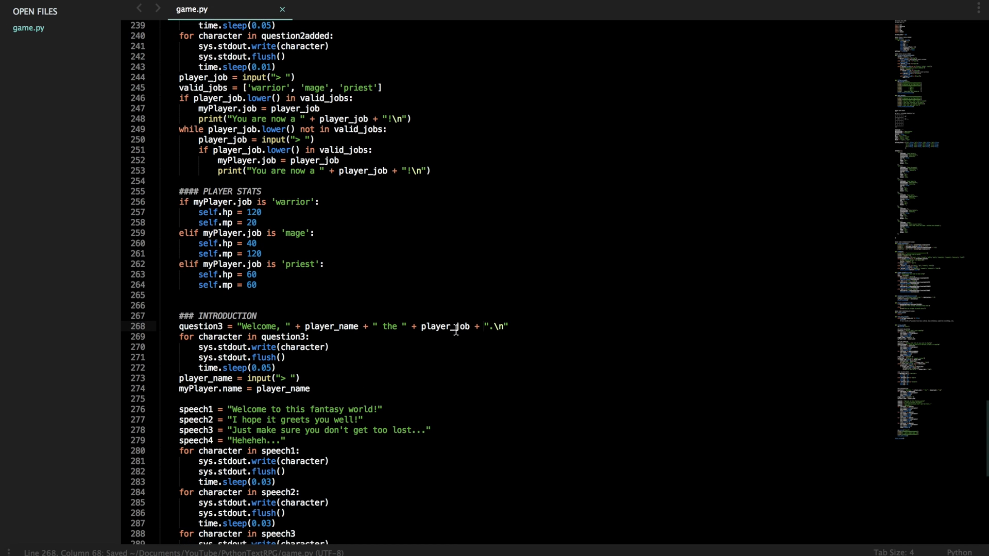
{"action": "double_click", "coordinate": [479, 326]}
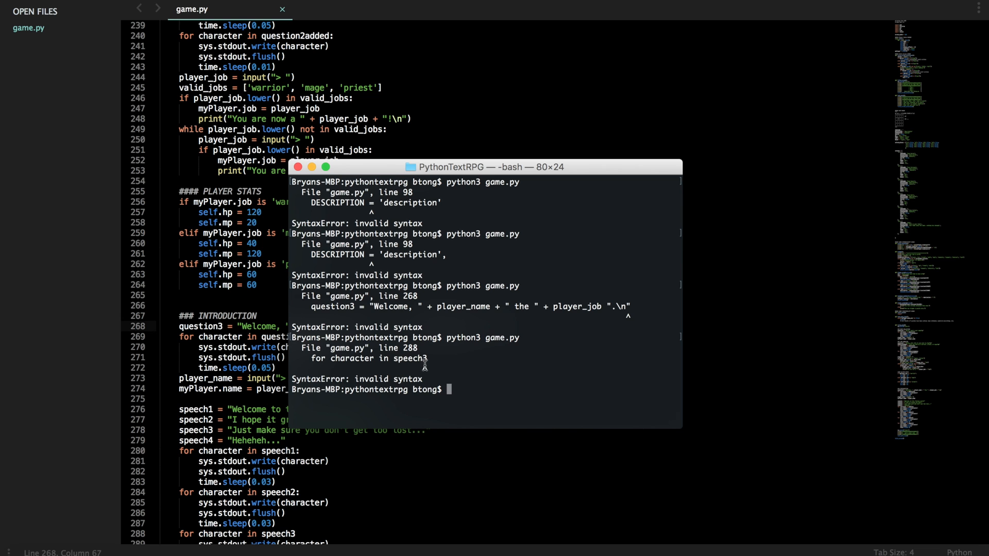
Add the colon to 'for character in speech3' on line 288.
{"action": "left_click", "coordinate": [297, 166]}
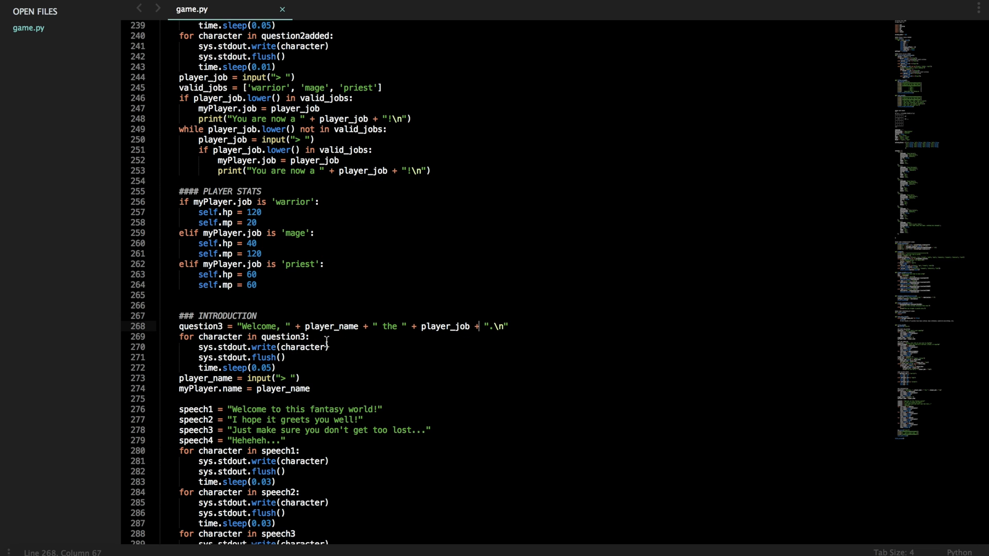
{"action": "scroll", "scroll_direction": "down", "scroll_amount": 3}
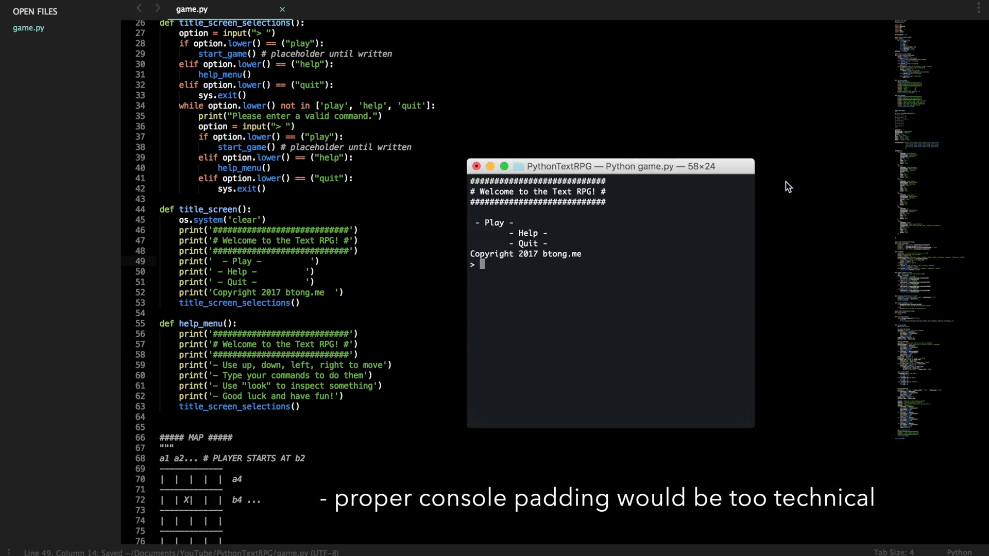
Remove the leading spaces from the Play, Help and Quit print strings.
{"action": "key", "text": "ctrl+c"}
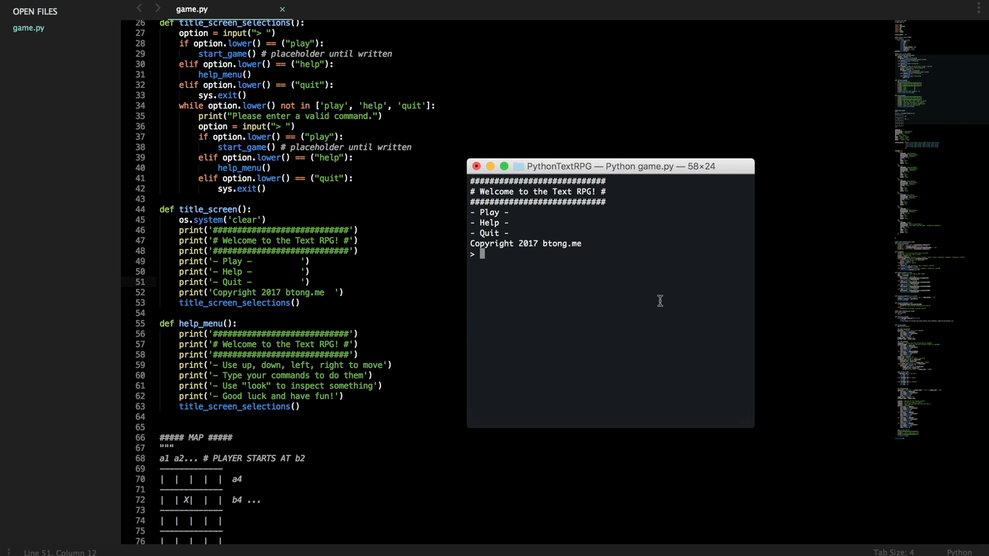
{"action": "type", "text": "play"}
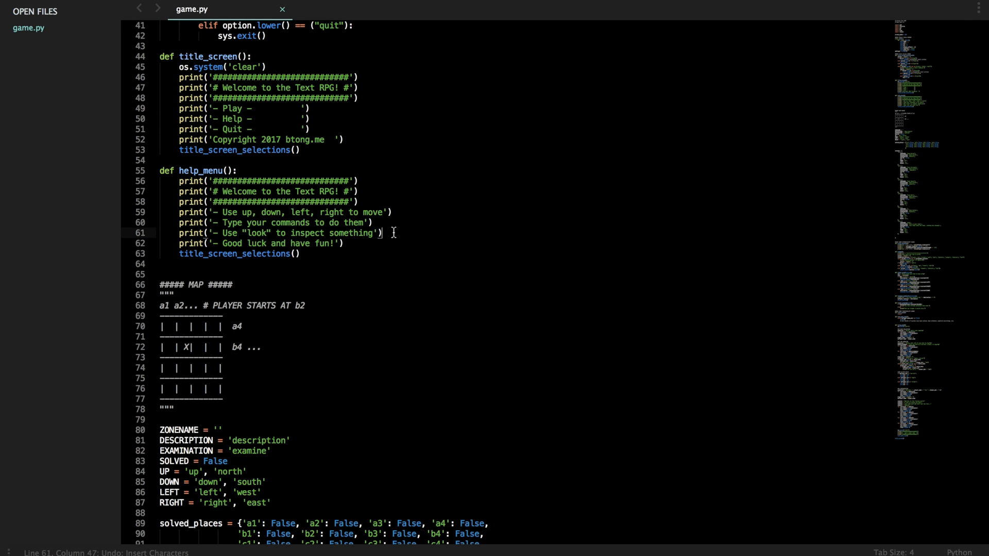
Find start_game() and rename the line 38 call to setup_game().
{"action": "type", "text": "start_game("}
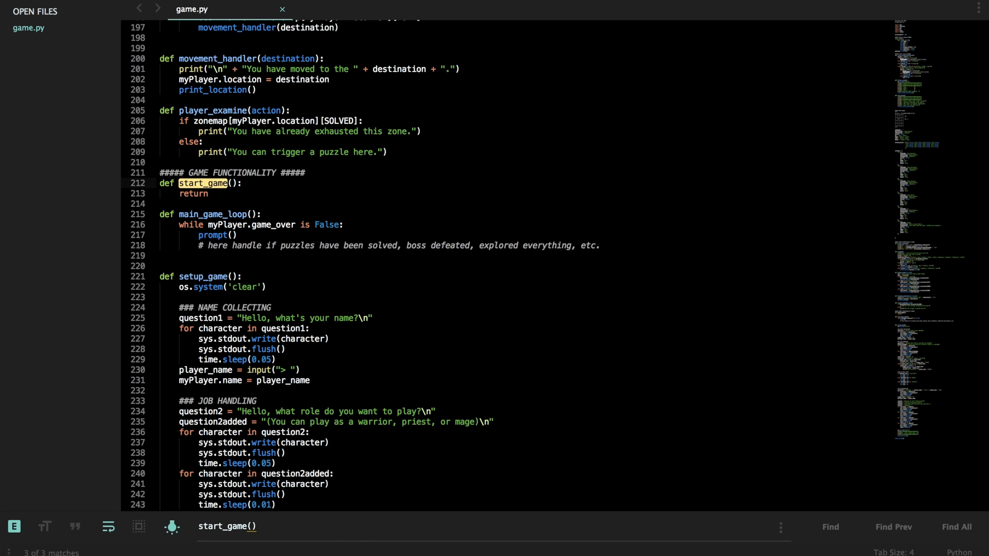
{"action": "scroll", "scroll_direction": "down", "scroll_amount": 3}
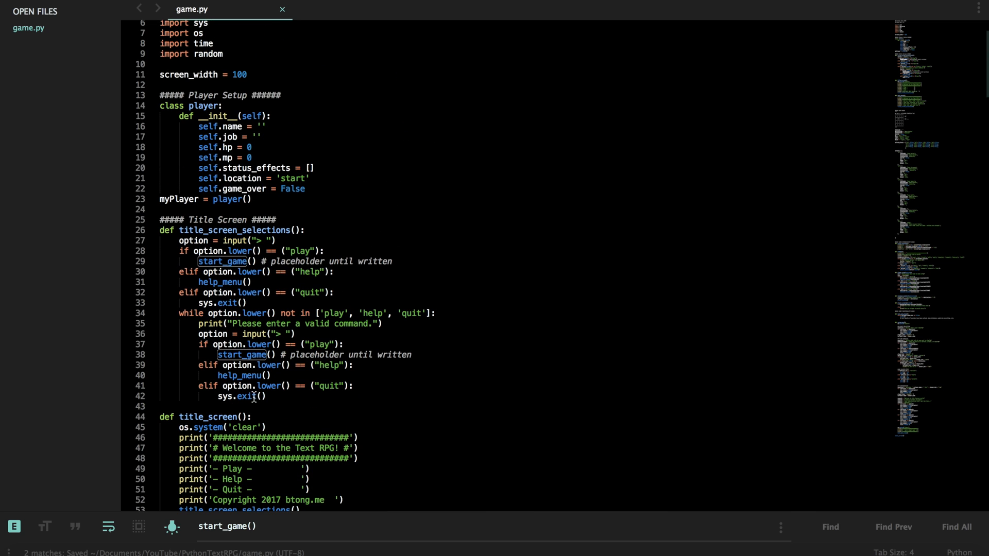
{"action": "type", "text": "ss"}
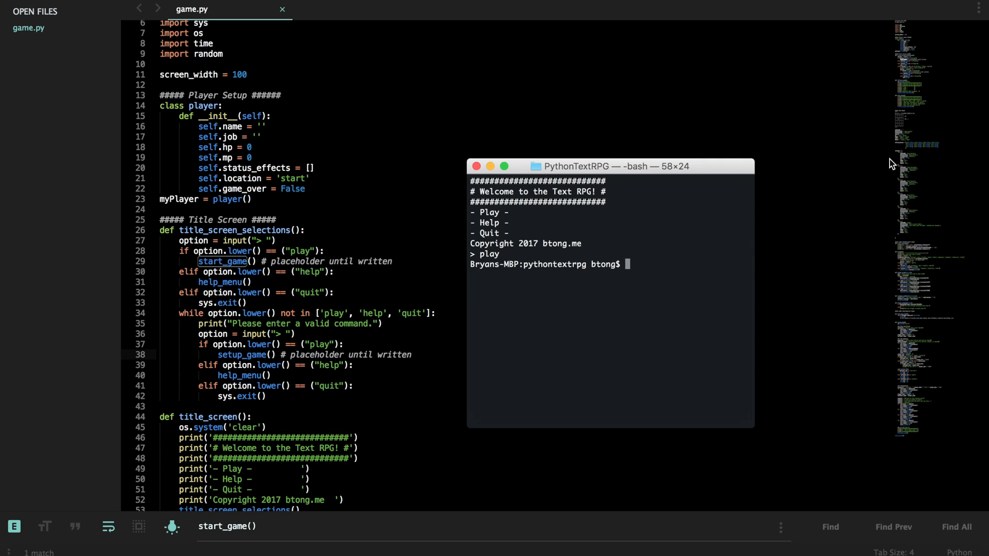
Run game.py, enter 'play', and read the start_game NameError traceback.
{"action": "type", "text": "python3 game.py"}
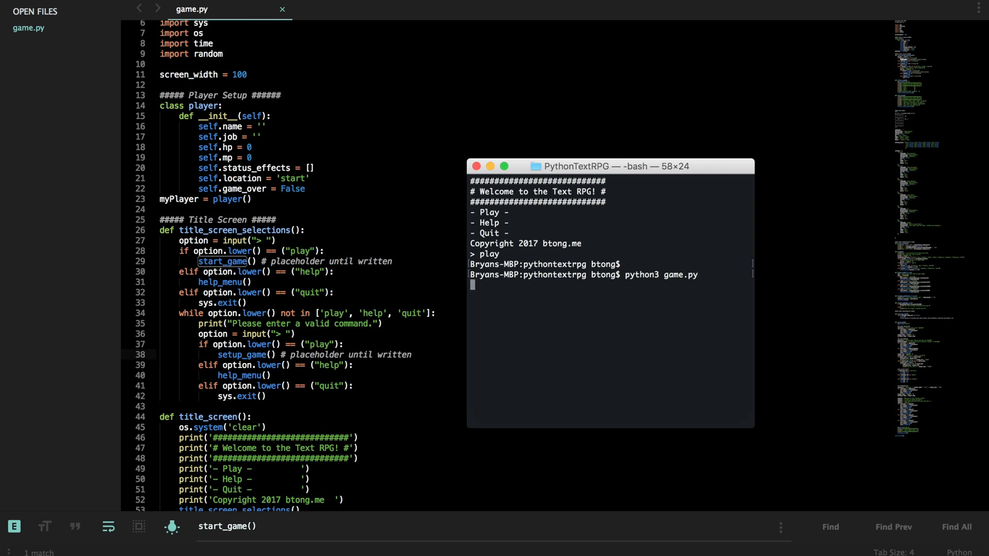
{"action": "type", "text": "pla"}
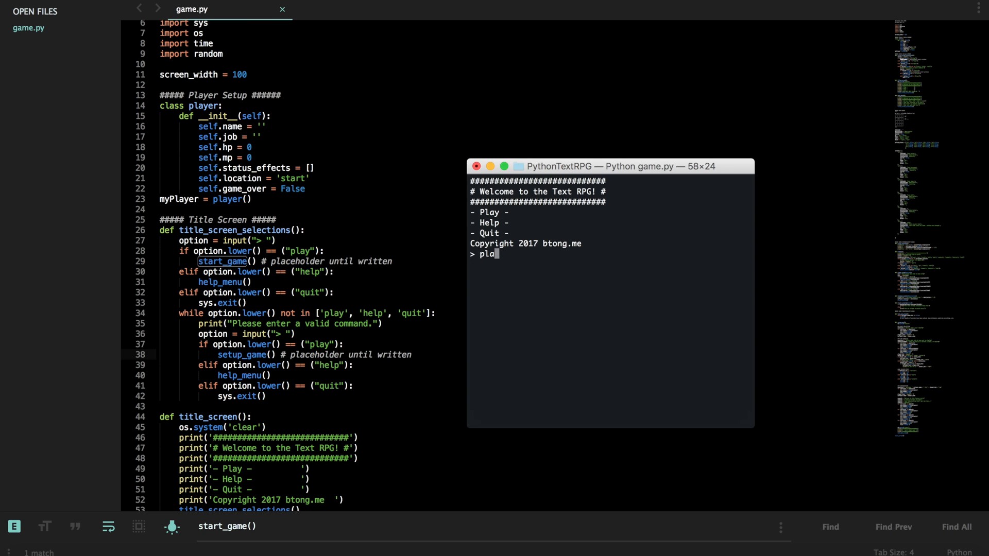
{"action": "key", "text": "enter"}
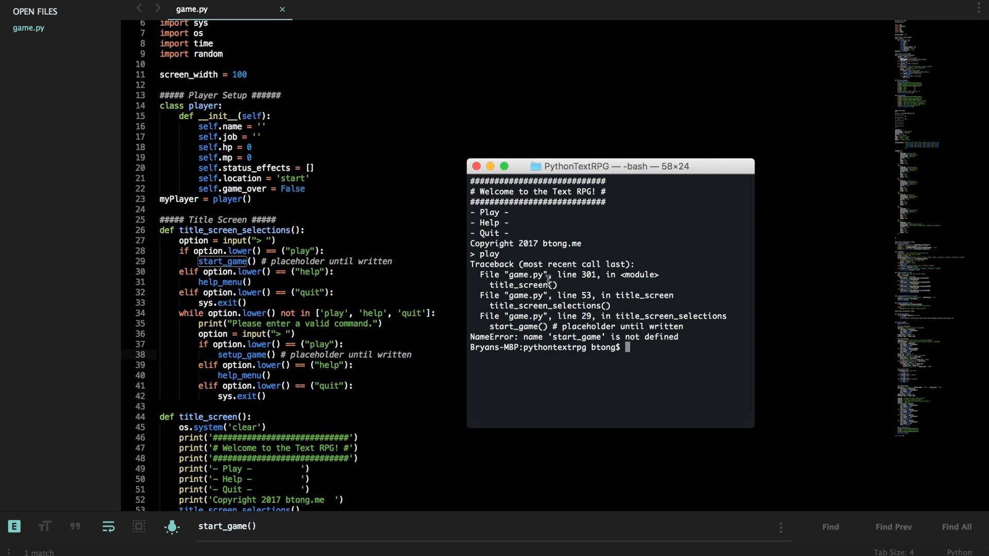
{"action": "mouse_move", "coordinate": [339, 303]}
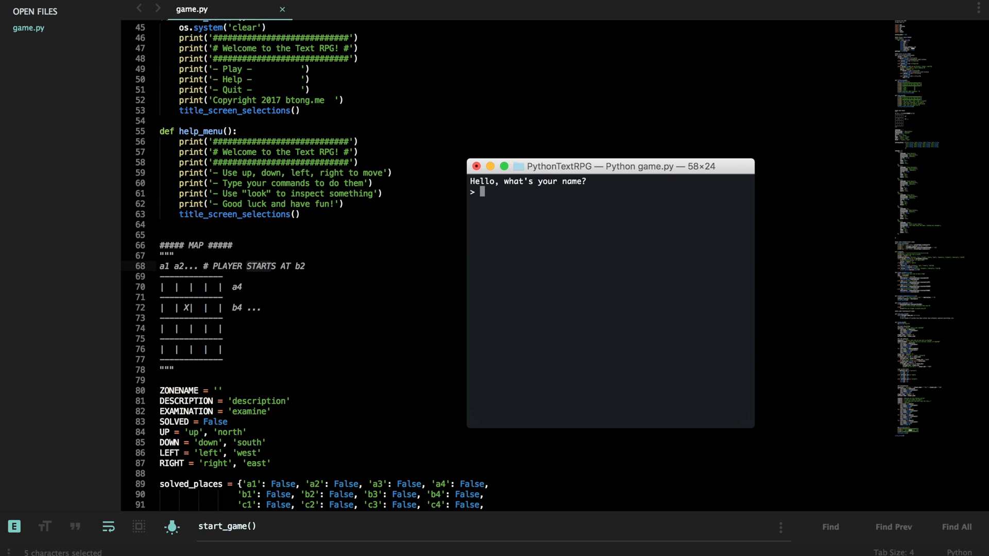
Enter the name 'Bryan' and role 'warrior' at the setup prompts.
{"action": "type", "text": "Bryan"}
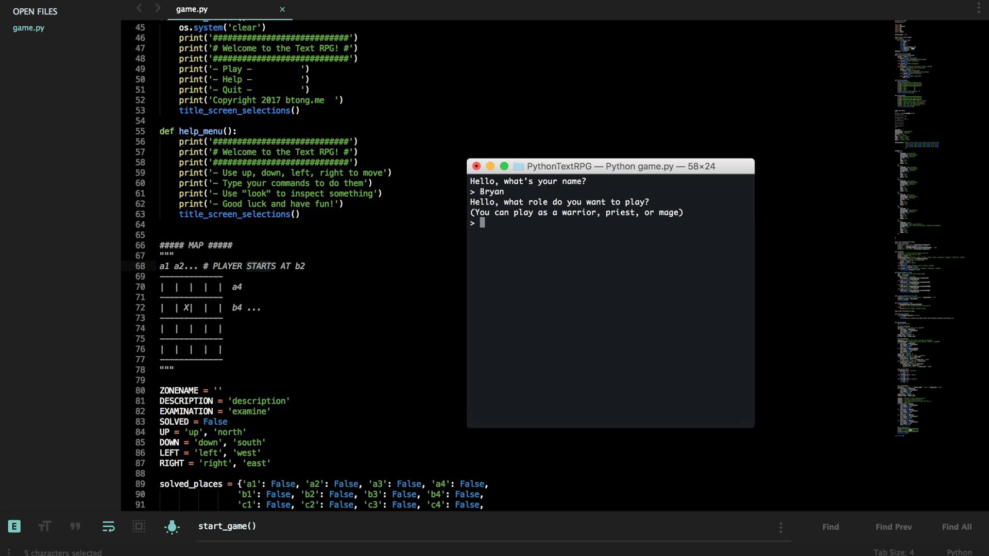
{"action": "type", "text": "warrior"}
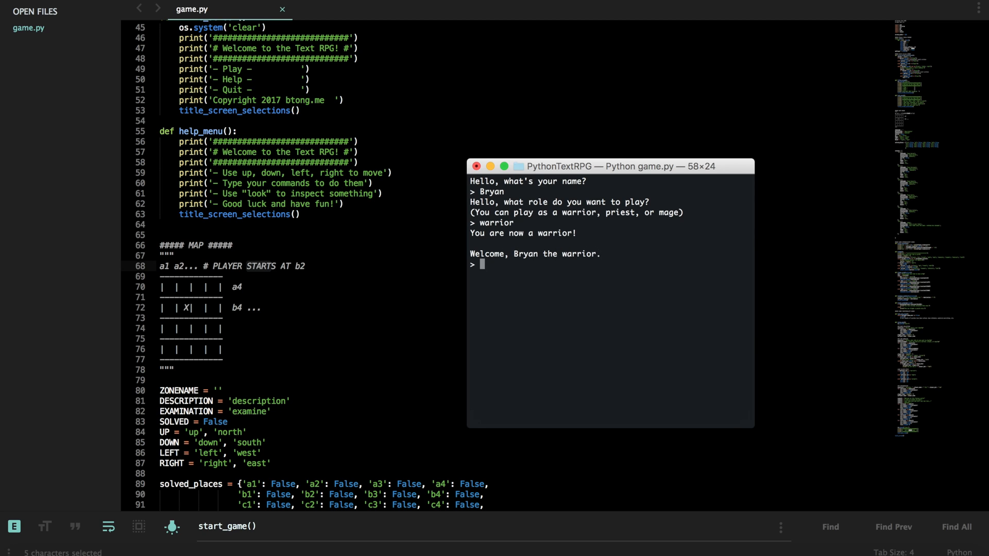
{"action": "type", "text": "awesome"}
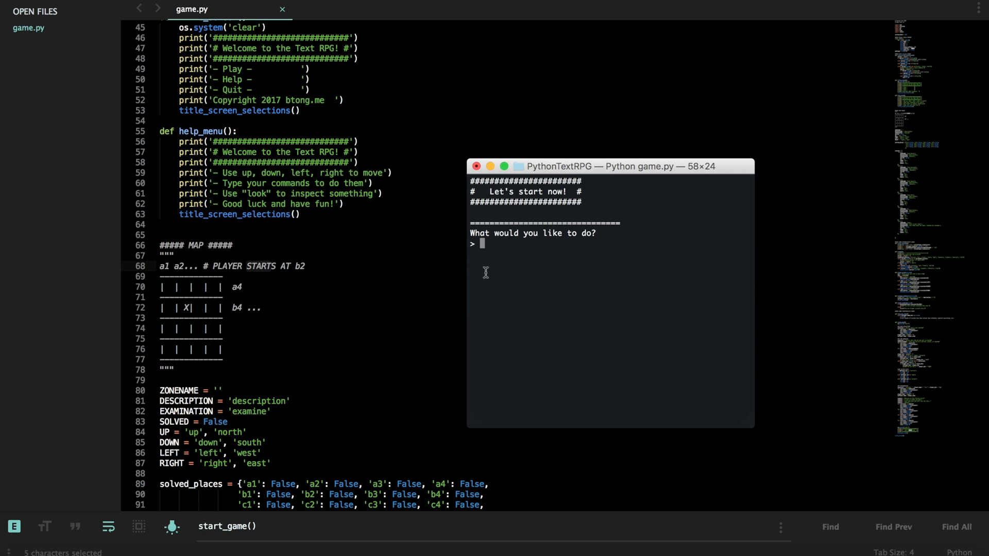
{"action": "scroll", "scroll_direction": "down", "scroll_amount": 3}
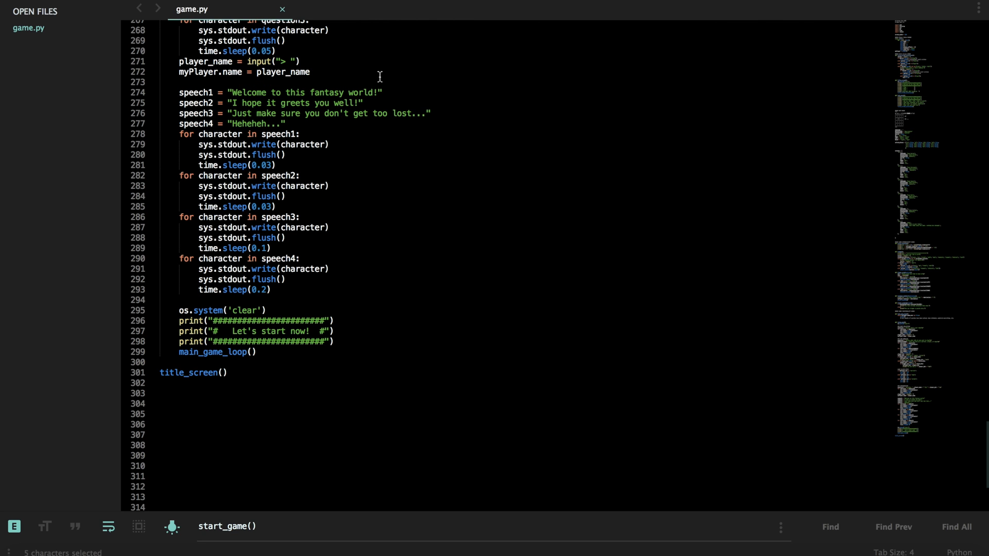
End speech1–speech4 with \n and select the three 'Let's start now' banner lines.
{"action": "type", "text": "\\n"}
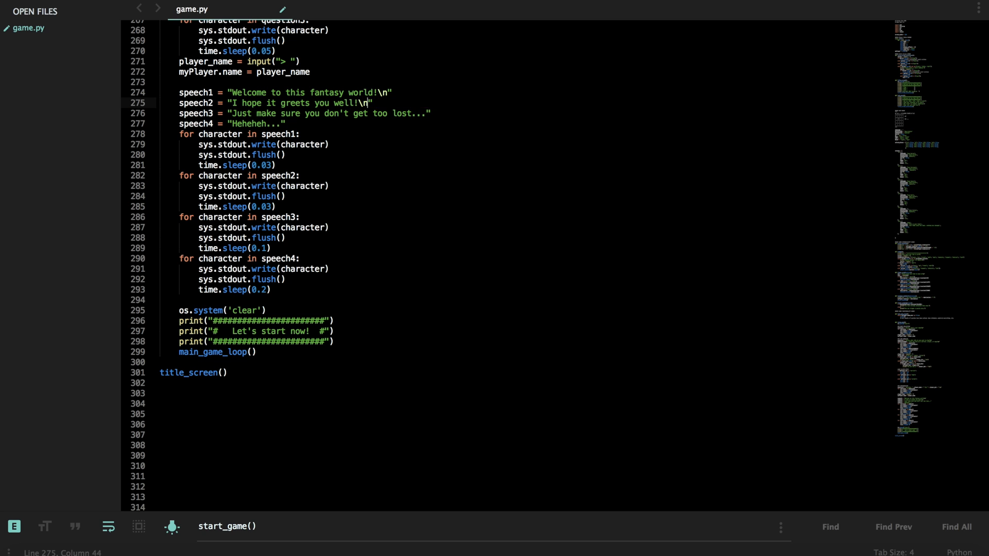
{"action": "type", "text": "\\n"}
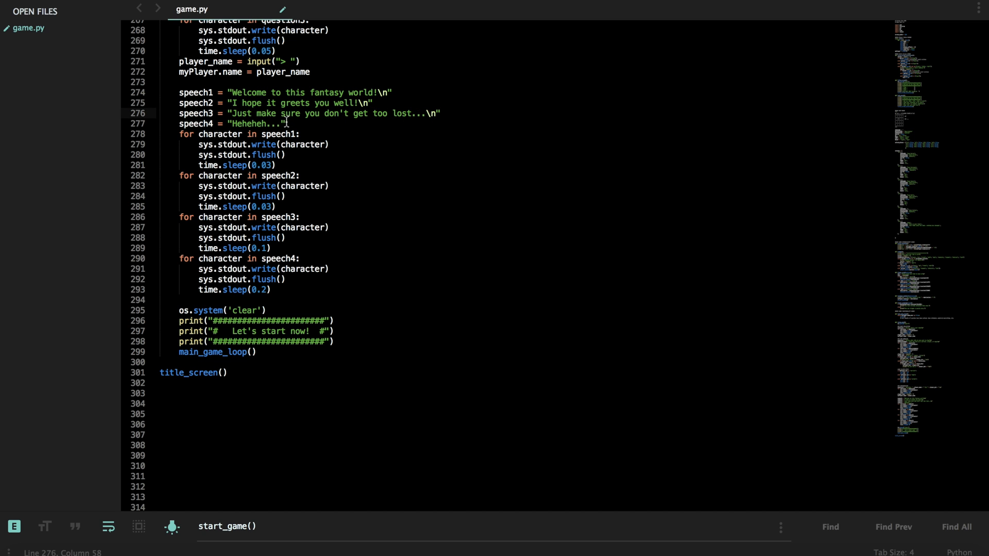
{"action": "type", "text": "\\n"}
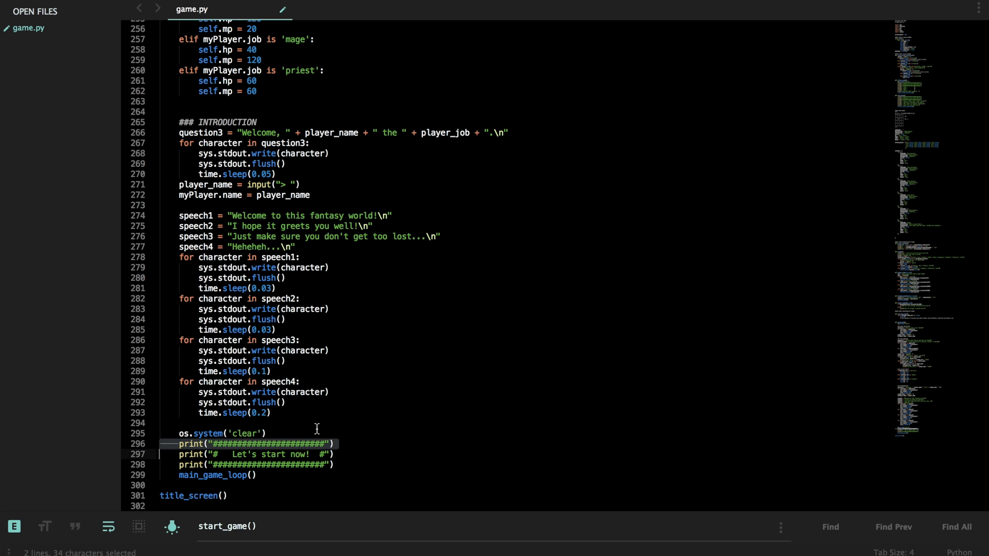
{"action": "left_click", "coordinate": [221, 205]}
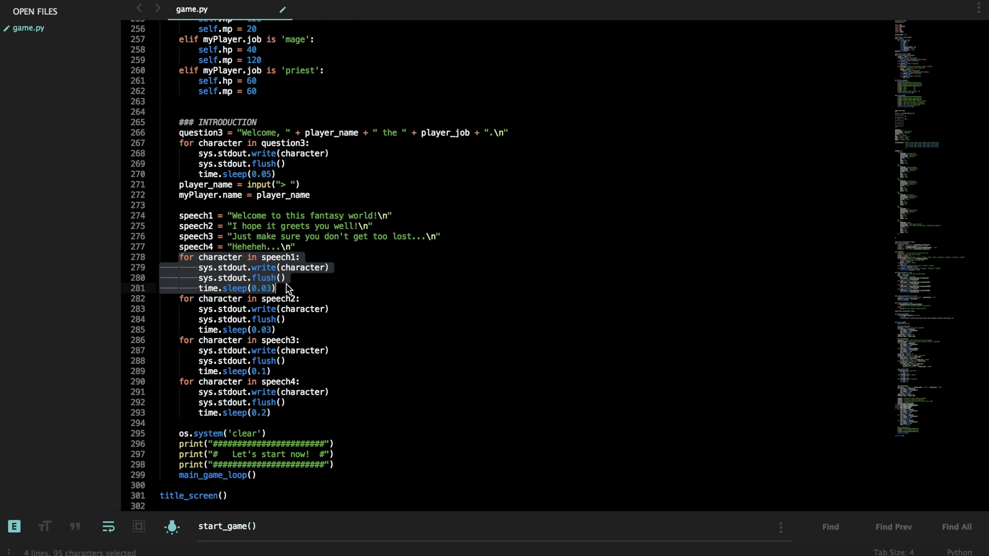
{"action": "left_click", "coordinate": [277, 288]}
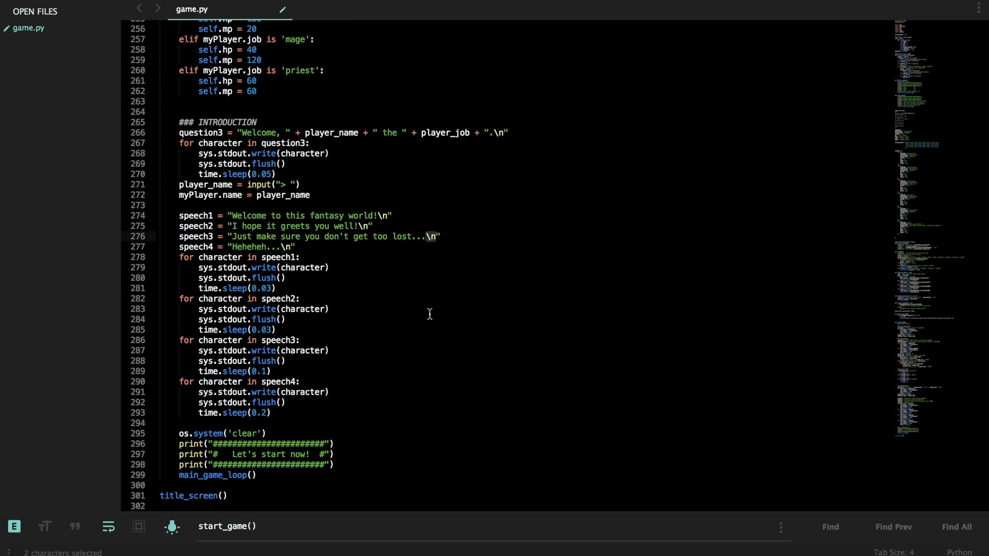
{"action": "left_click", "coordinate": [438, 236]}
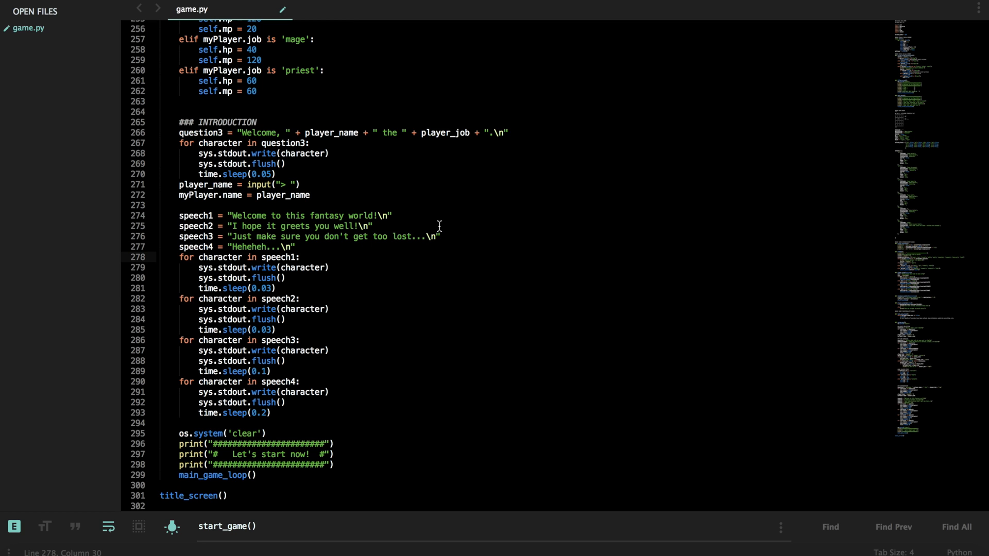
{"action": "mouse_move", "coordinate": [175, 448]}
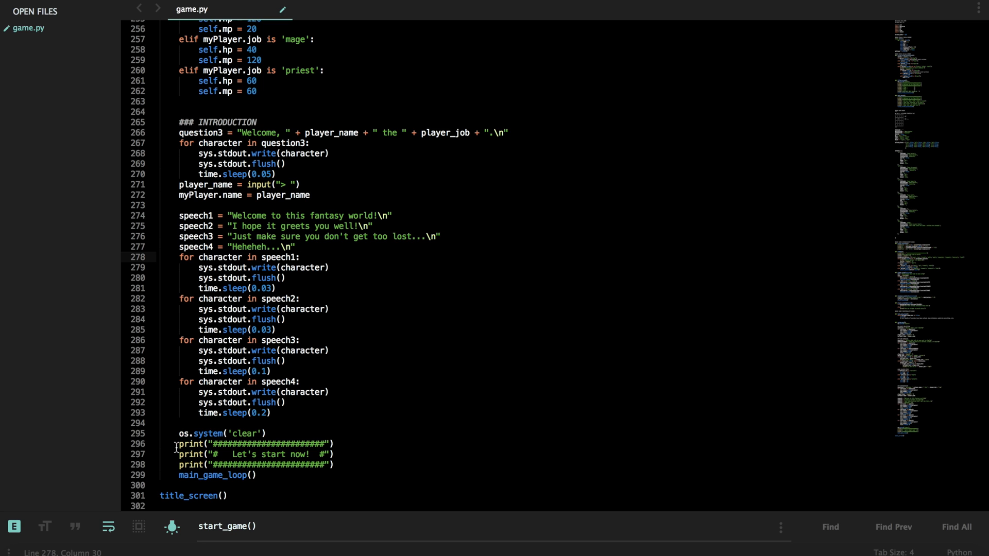
{"action": "left_click_drag", "start_coordinate": [178, 444], "coordinate": [334, 465]}
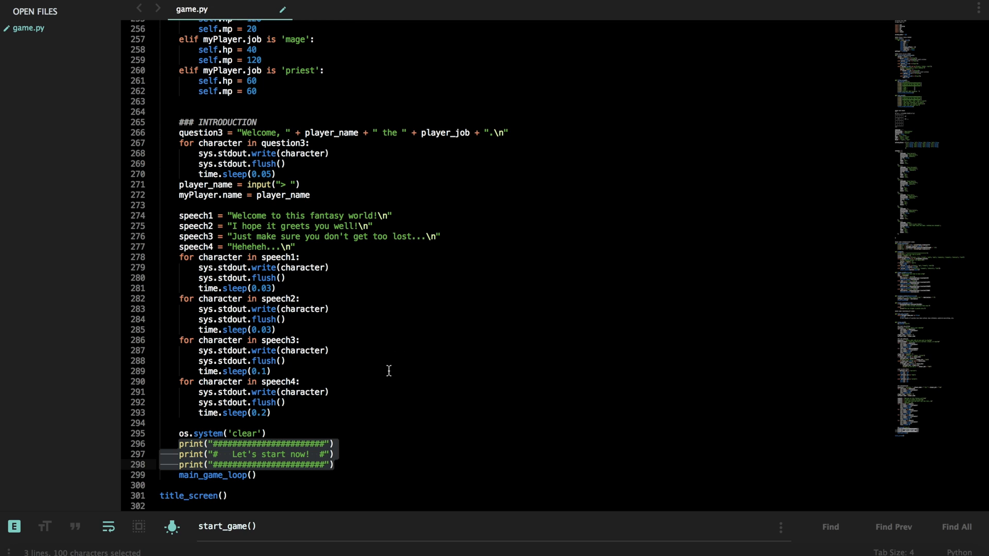
{"action": "mouse_move", "coordinate": [410, 215]}
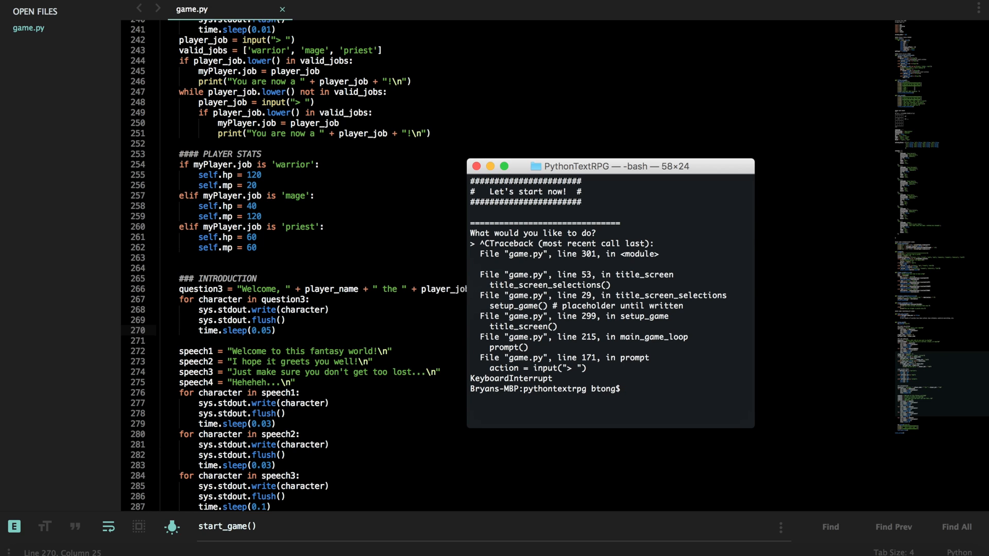
Rerun python3 game.py as Bryan the Warrior and start entering look at the prompt.
{"action": "type", "text": "python3 game.py"}
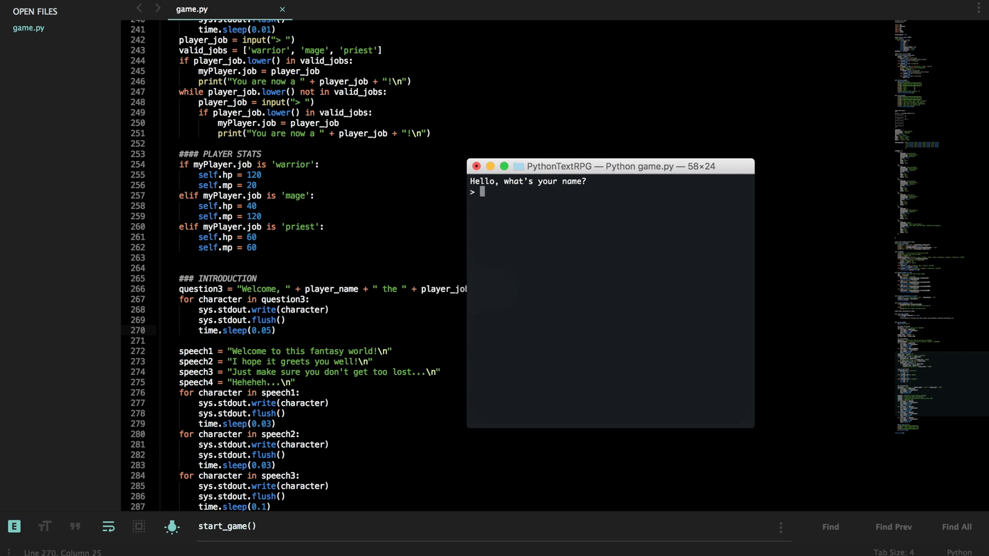
{"action": "type", "text": "Bryan"}
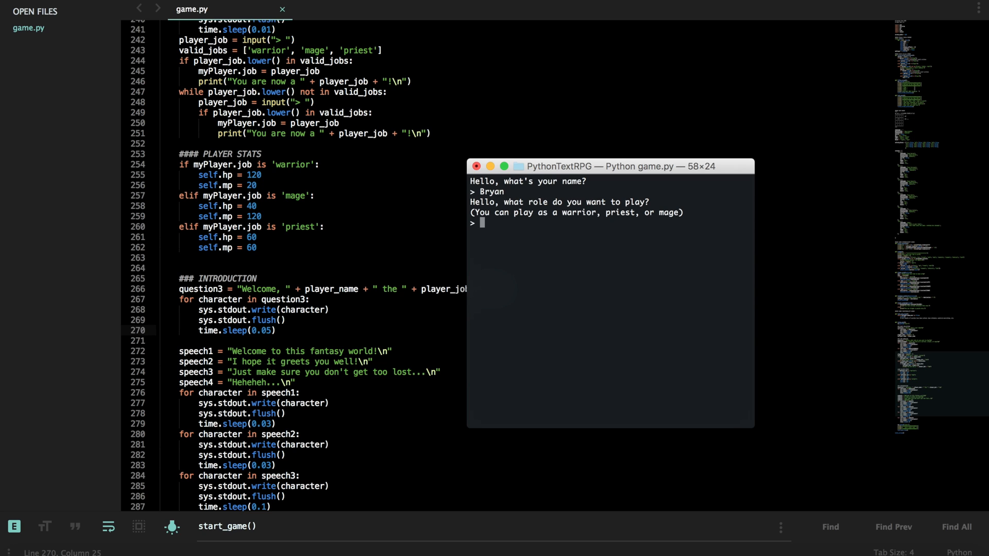
{"action": "type", "text": "Warrior"}
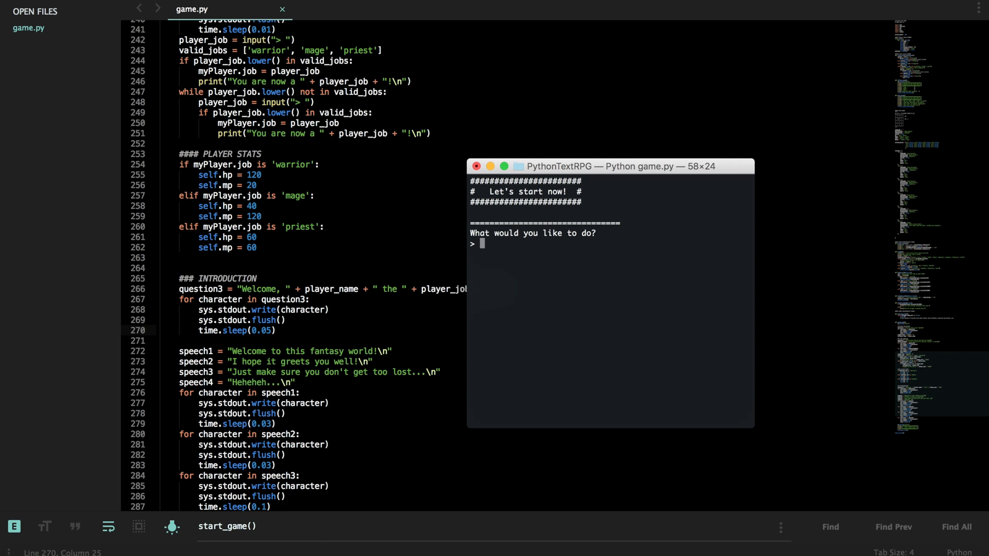
{"action": "type", "text": "look"}
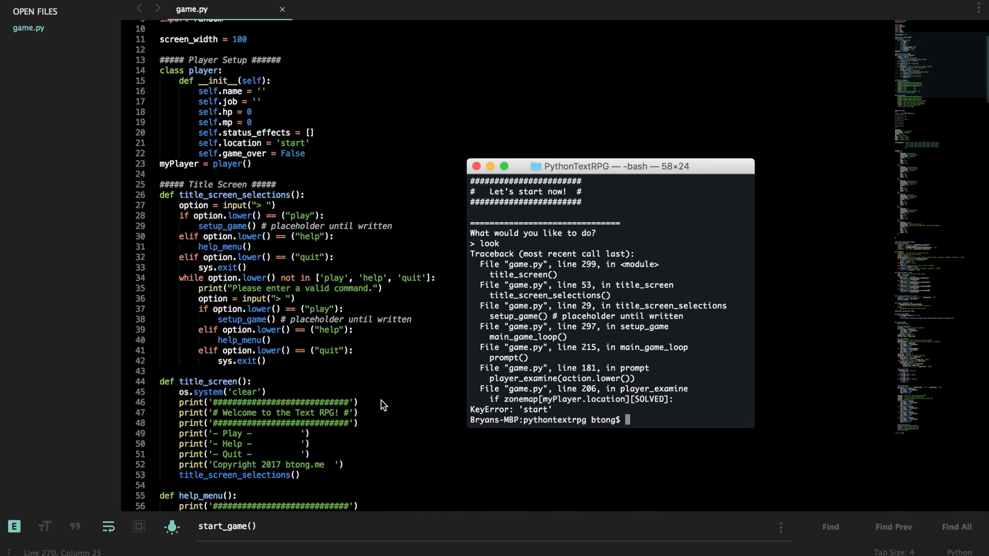
Scroll down to read the KeyError: 'start' traceback.
{"action": "scroll", "scroll_direction": "down", "scroll_amount": 3}
{"action": "type", "text": "b2"}
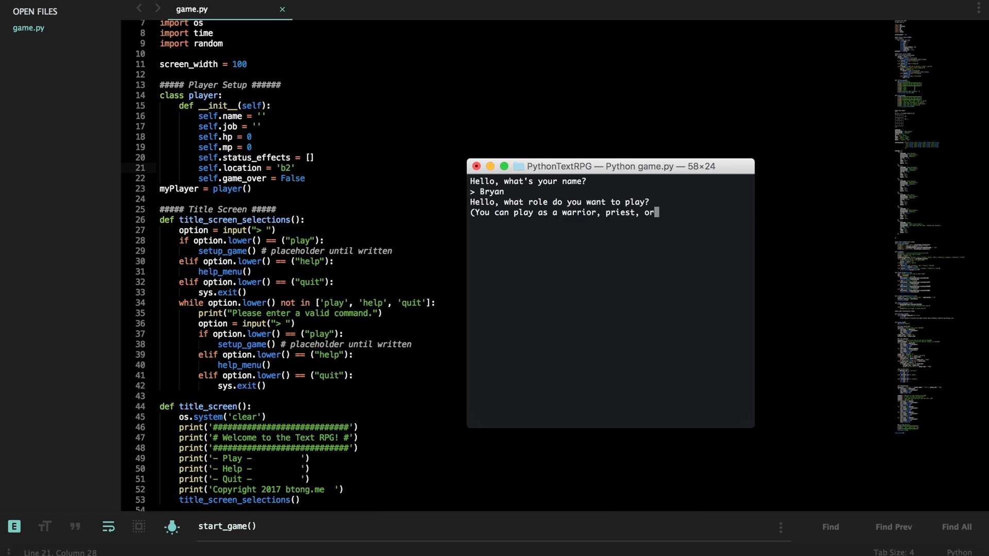
Choose warrior in the restarted game and enter move at the action prompt.
{"action": "type", "text": "warrior"}
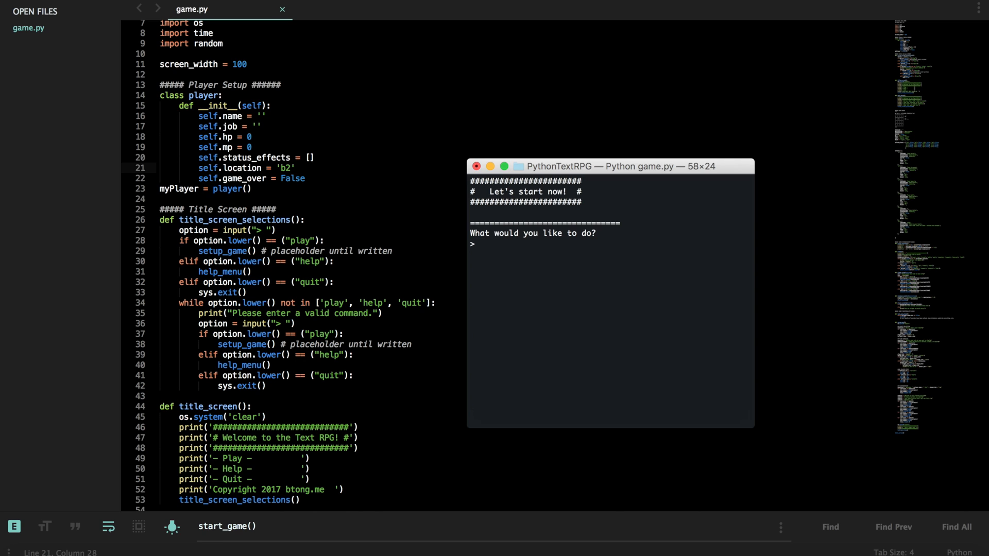
{"action": "type", "text": "move"}
{"action": "type", "text": "n"}
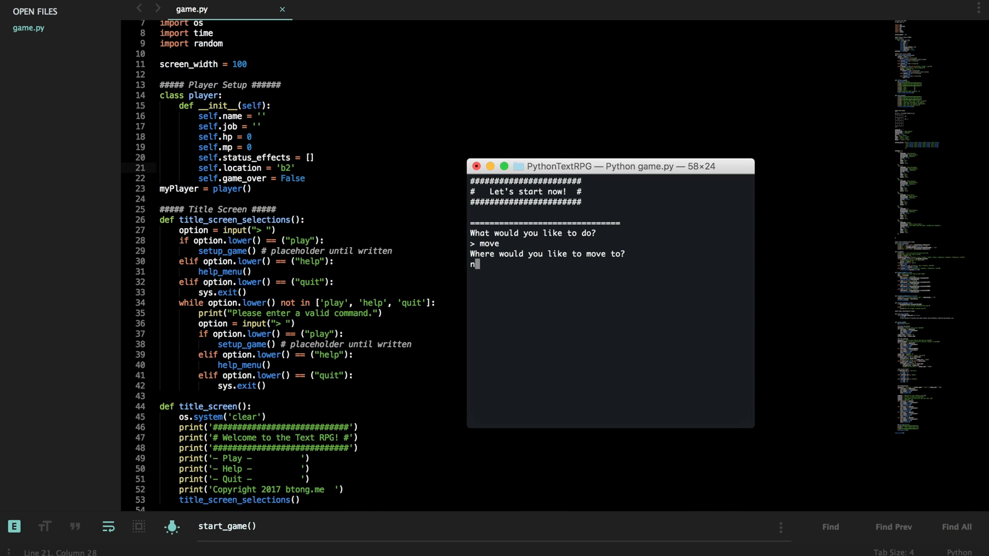
Submit the move direction, then find 'posi' and change line 165 to location.
{"action": "key", "text": "enter"}
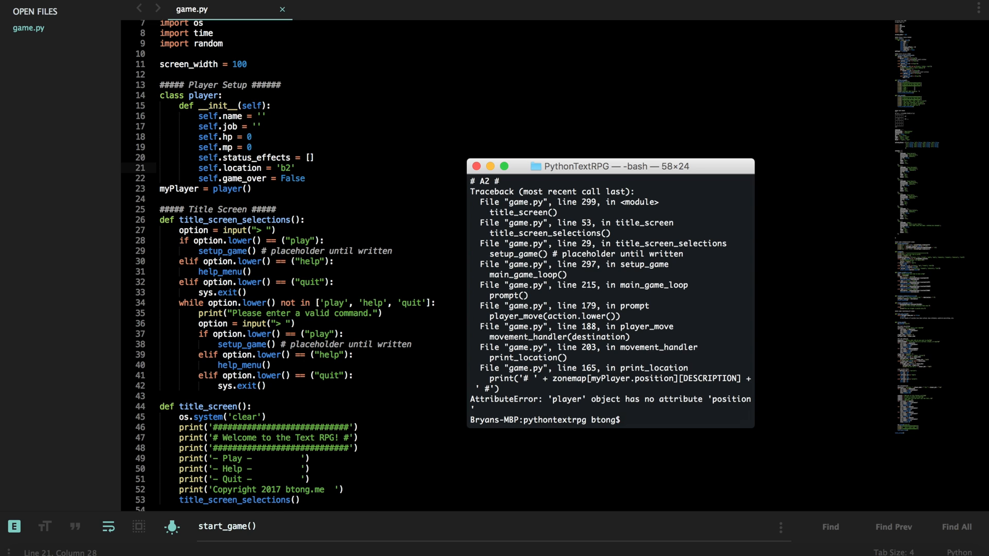
{"action": "mouse_move", "coordinate": [377, 327]}
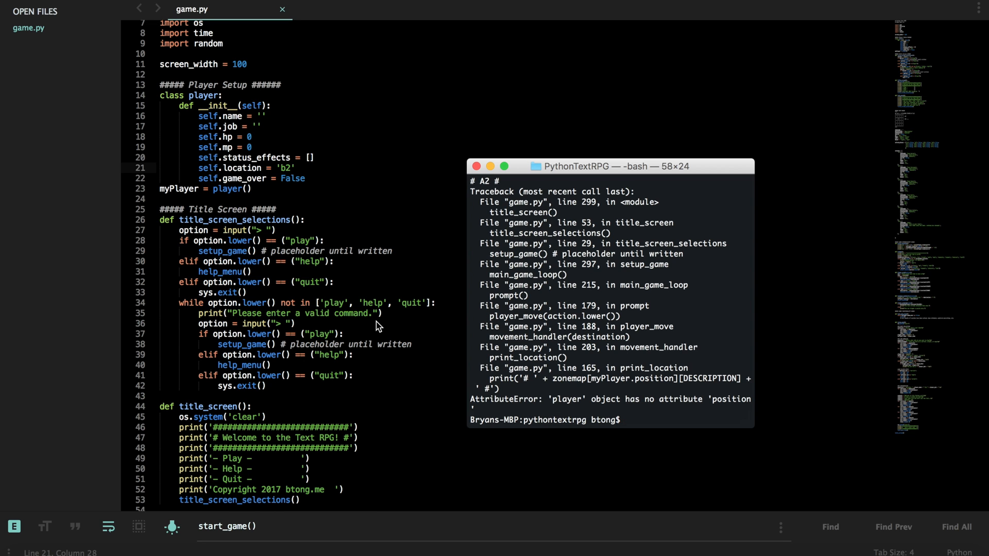
{"action": "type", "text": "posit"}
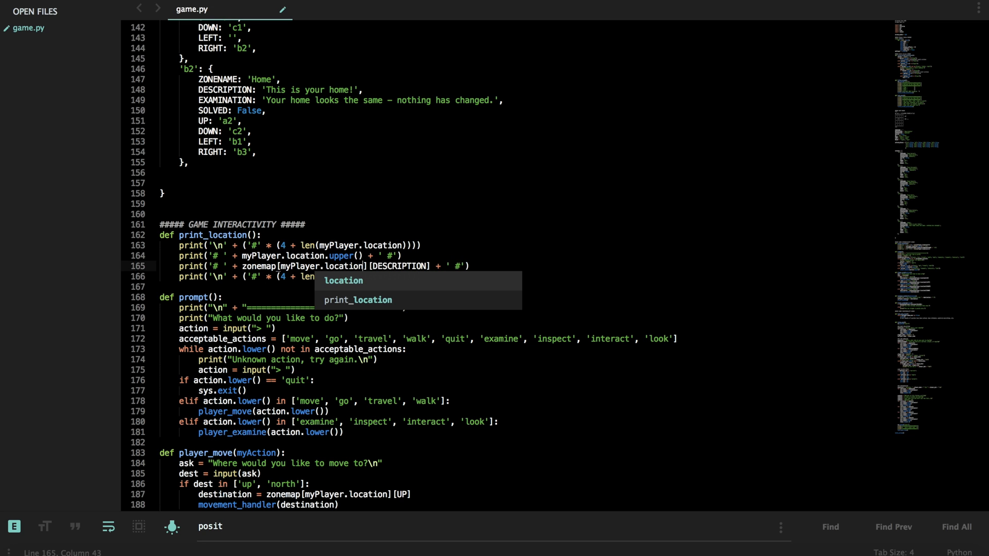
{"action": "left_click", "coordinate": [831, 527]}
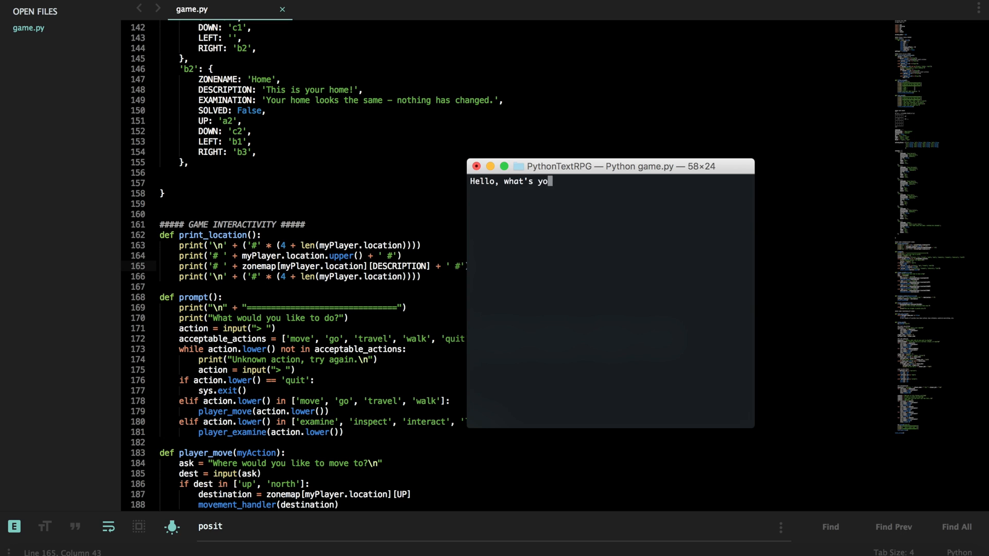
Rerun the game as bryan the warrior, typing 'you don't get too l' and 'Hehehe'.
{"action": "type", "text": "bryan"}
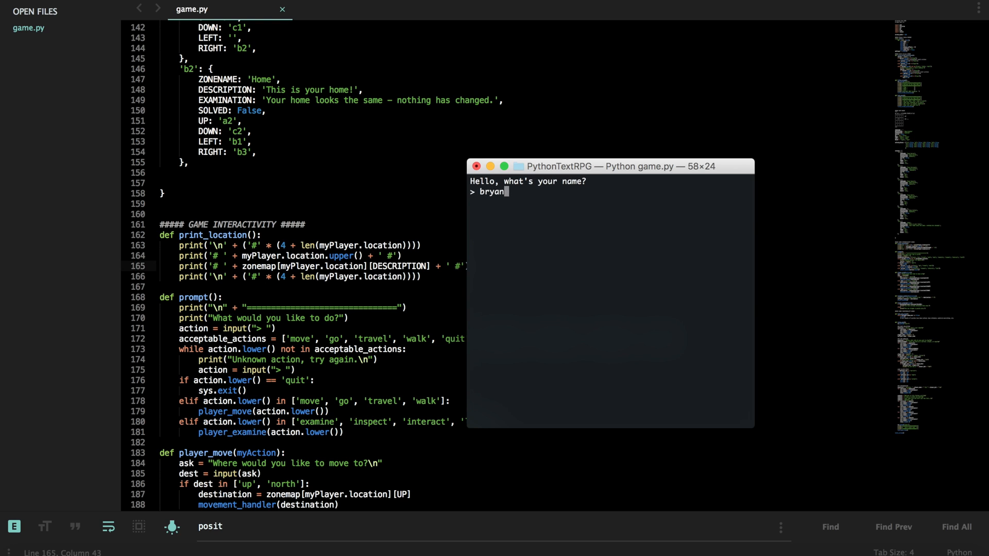
{"action": "key", "text": "enter"}
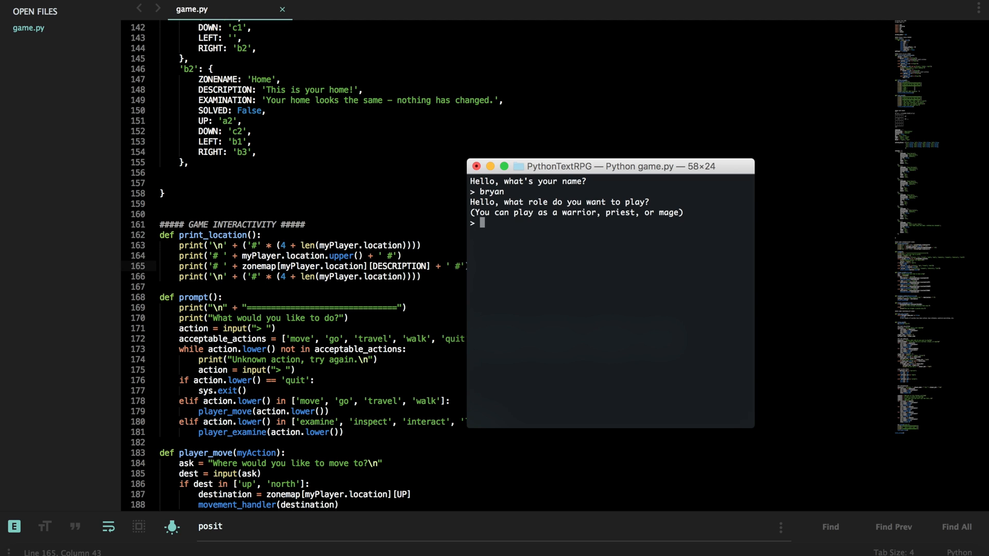
{"action": "type", "text": "warrior"}
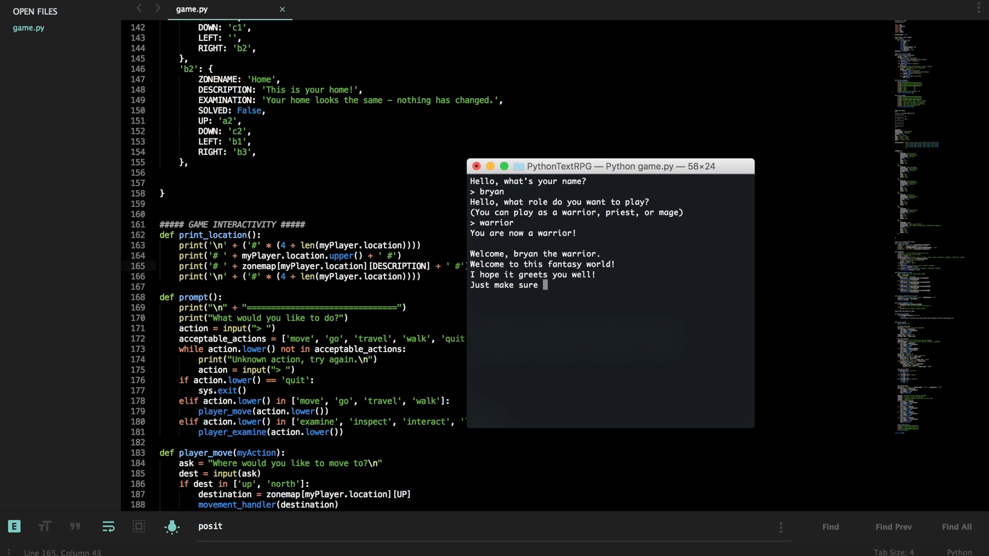
{"action": "type", "text": "you don't get too l"}
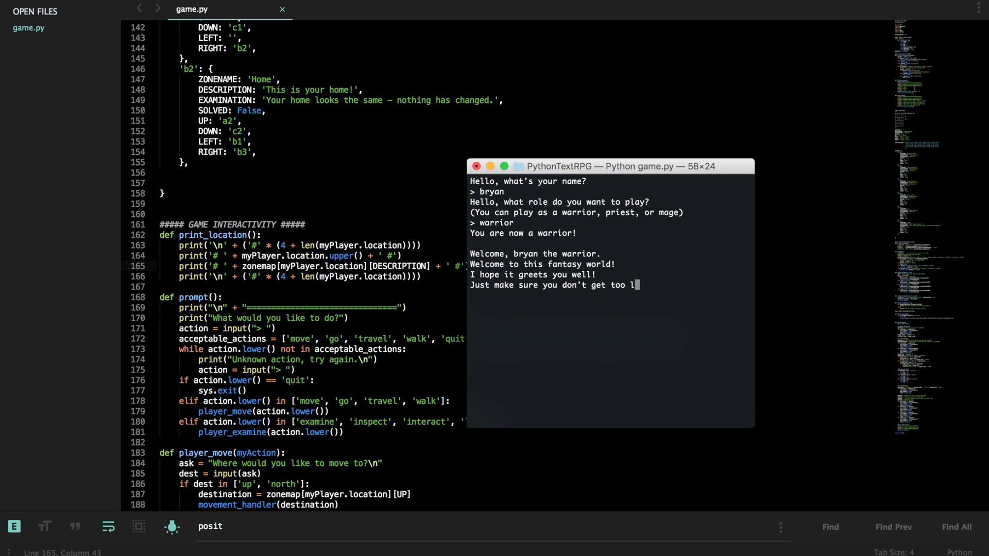
{"action": "type", "text": "Hehehe"}
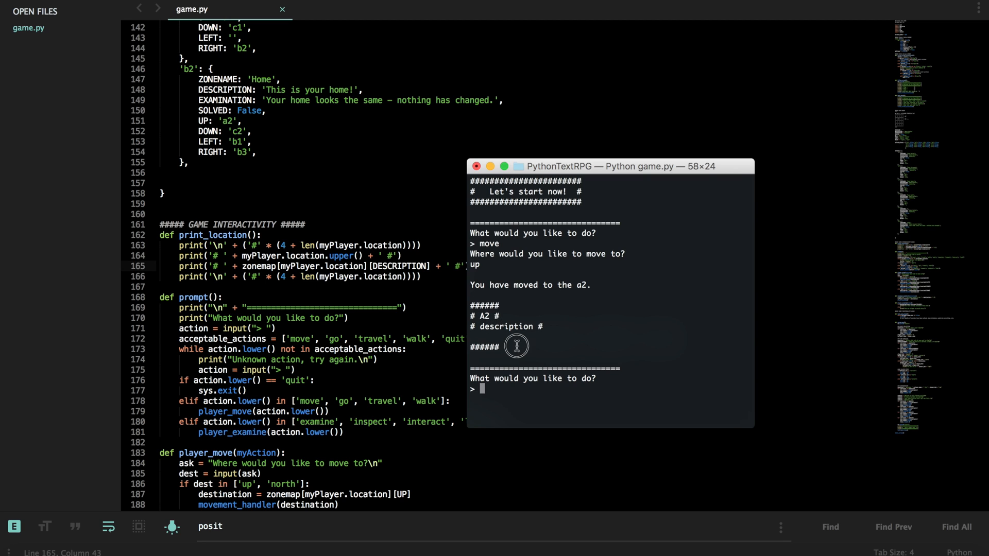
{"action": "mouse_move", "coordinate": [557, 352]}
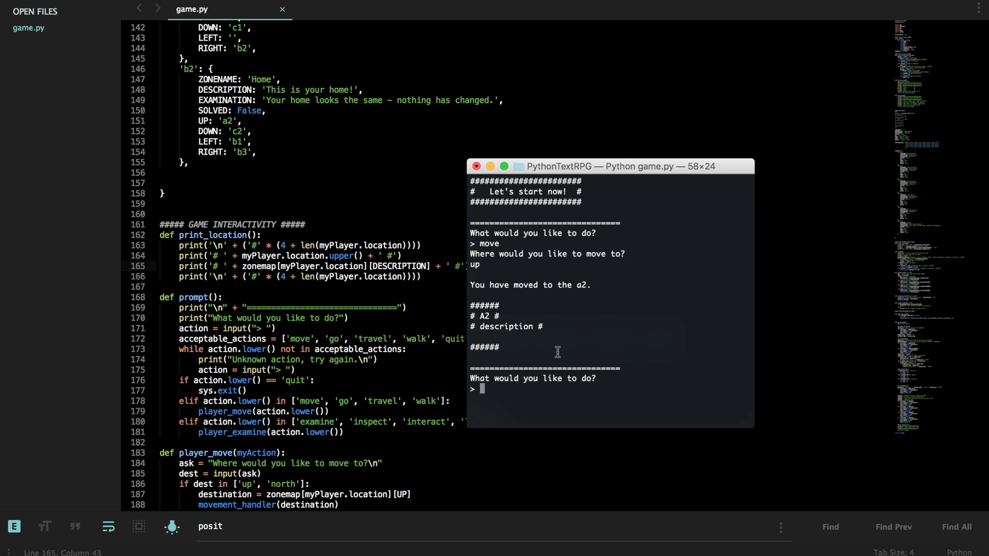
{"action": "mouse_move", "coordinate": [496, 359]}
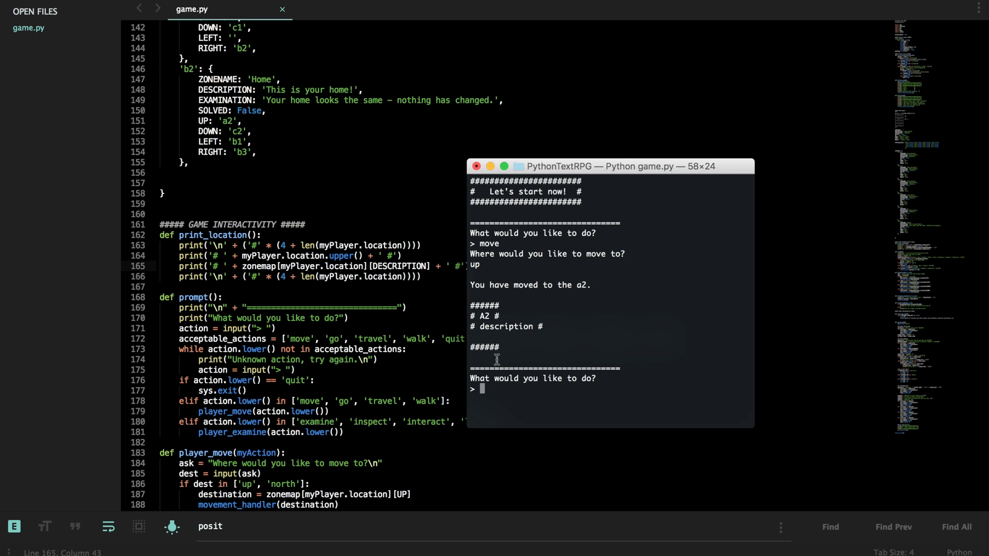